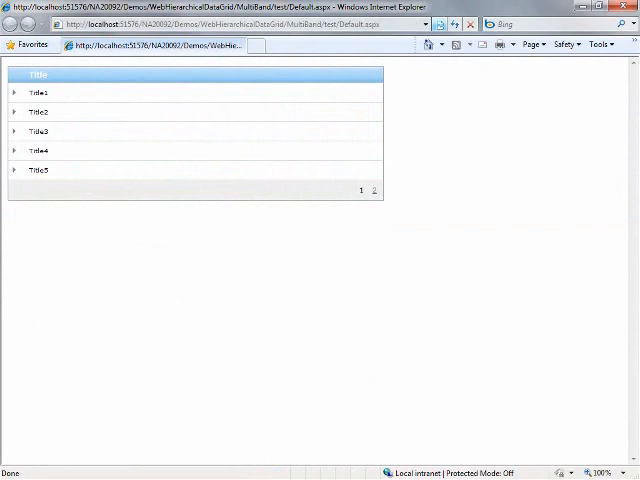
- Page the categories grid forward and back, then expand Title1 to show its products and rules
{"action": "left_click", "coordinate": [374, 190]}
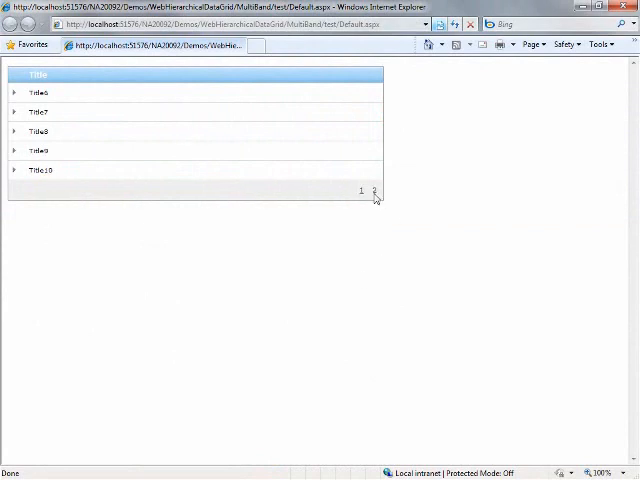
{"action": "left_click", "coordinate": [360, 192]}
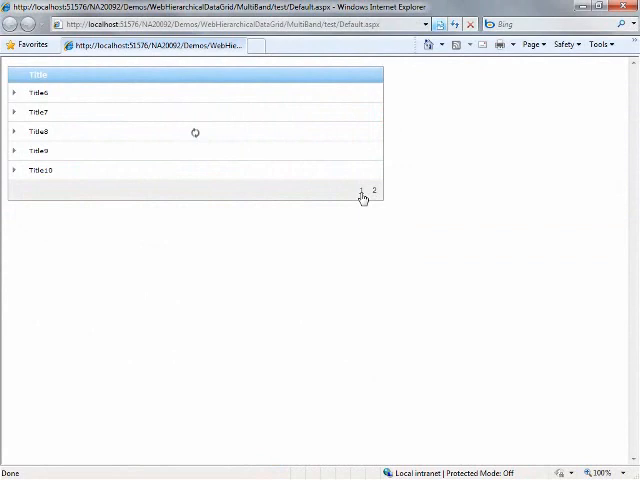
{"action": "left_click", "coordinate": [360, 190]}
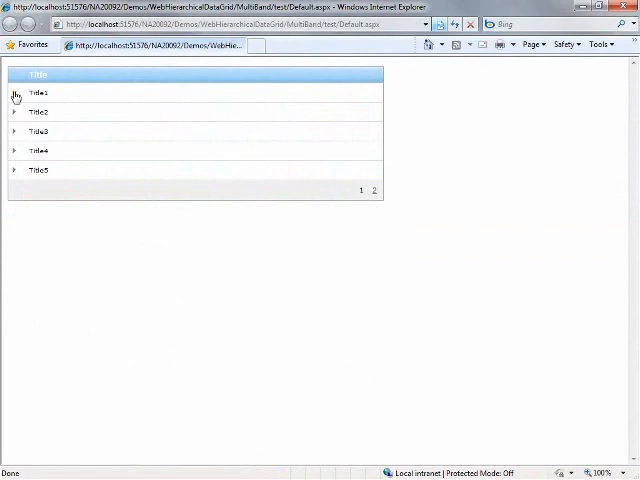
{"action": "left_click", "coordinate": [16, 92]}
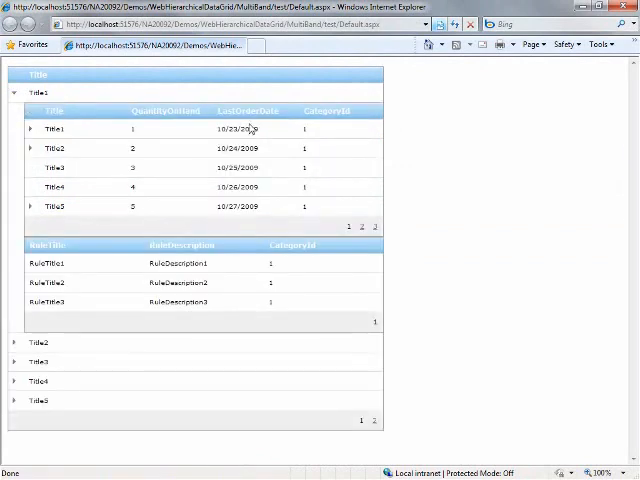
{"action": "mouse_move", "coordinate": [334, 296]}
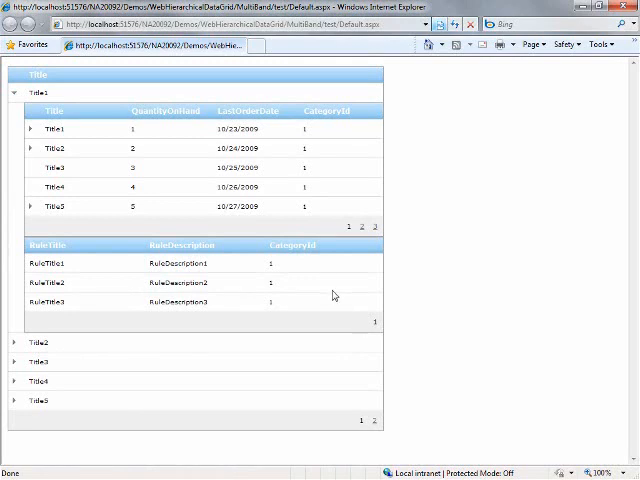
{"action": "mouse_move", "coordinate": [88, 78]}
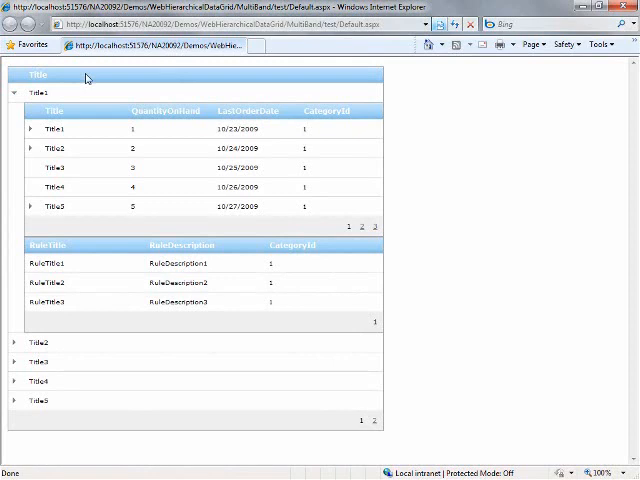
{"action": "mouse_move", "coordinate": [96, 164]}
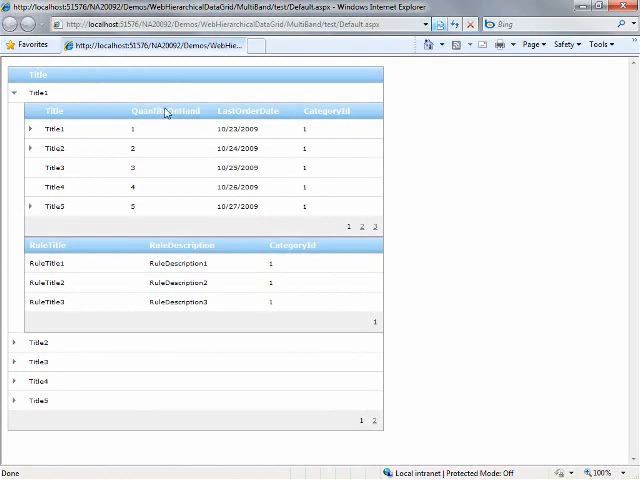
{"action": "mouse_move", "coordinate": [150, 138]}
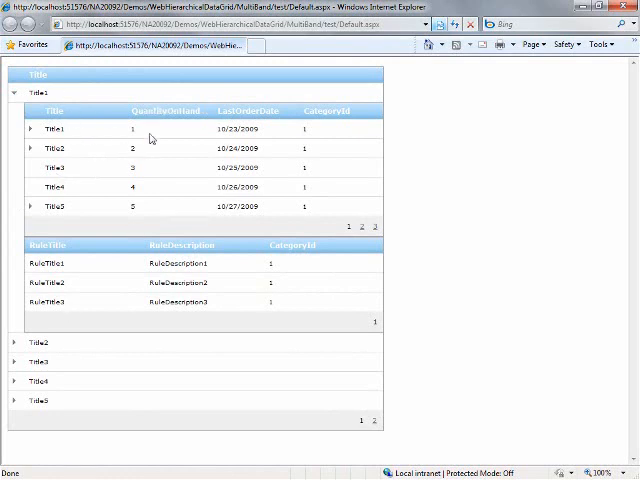
{"action": "mouse_move", "coordinate": [252, 196]}
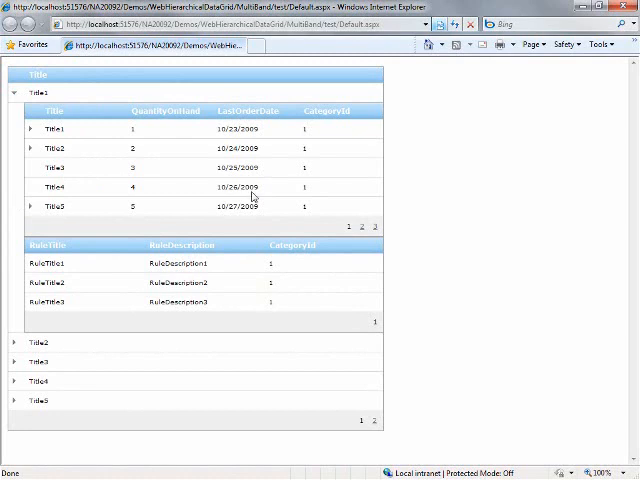
{"action": "mouse_move", "coordinate": [356, 232]}
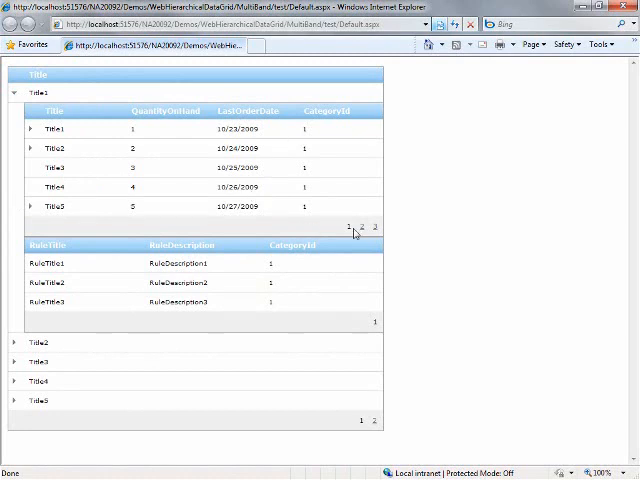
- Page Title1's nested products table to its second page and back to the first
{"action": "left_click", "coordinate": [360, 228]}
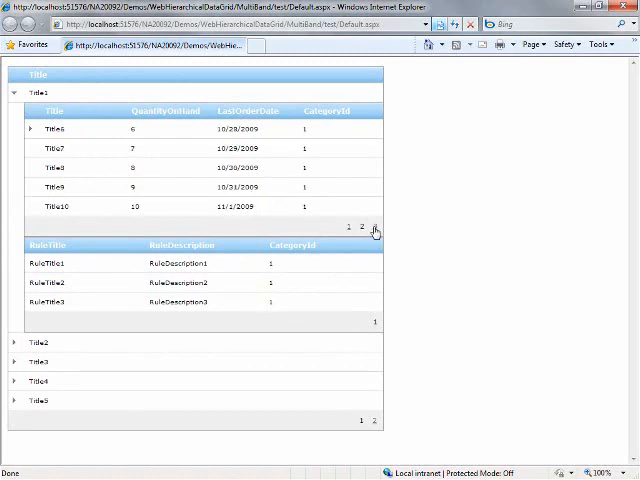
{"action": "left_click", "coordinate": [360, 226]}
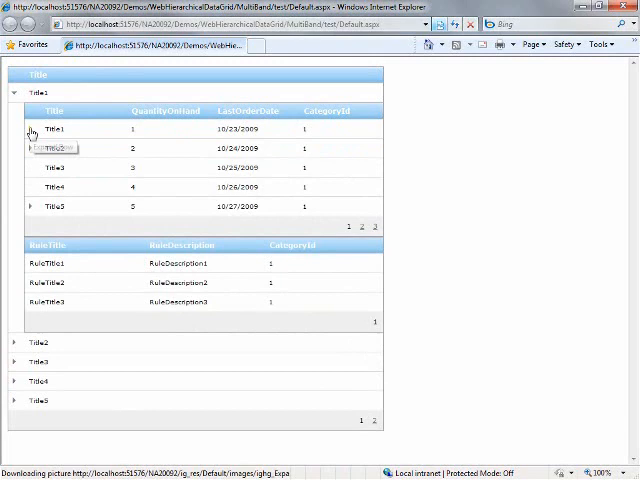
- Expand the first product's change history and scroll down through the nested grids
{"action": "left_click", "coordinate": [30, 128]}
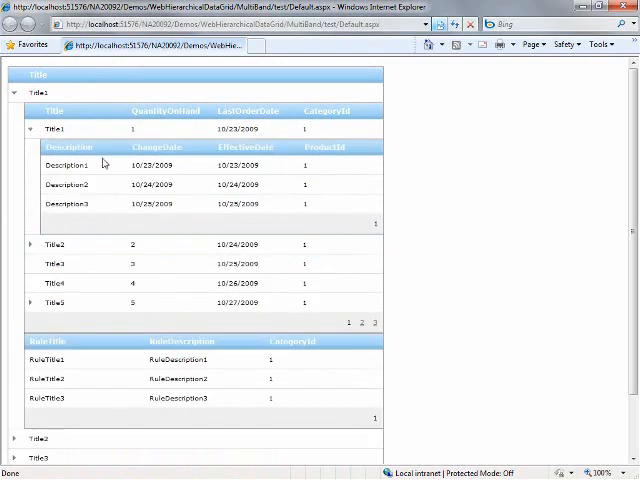
{"action": "mouse_move", "coordinate": [280, 190]}
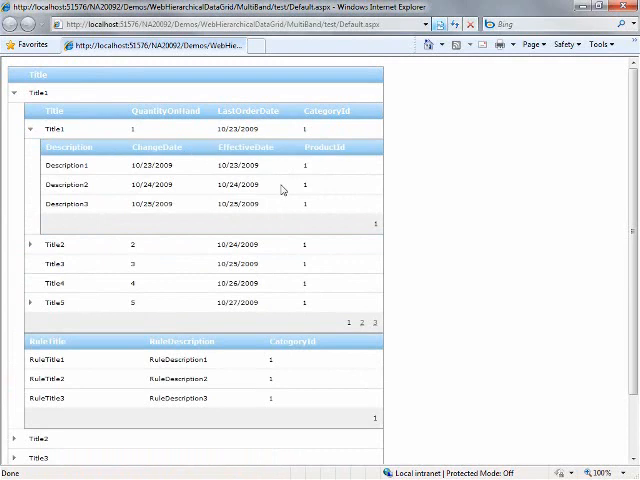
{"action": "mouse_move", "coordinate": [276, 200]}
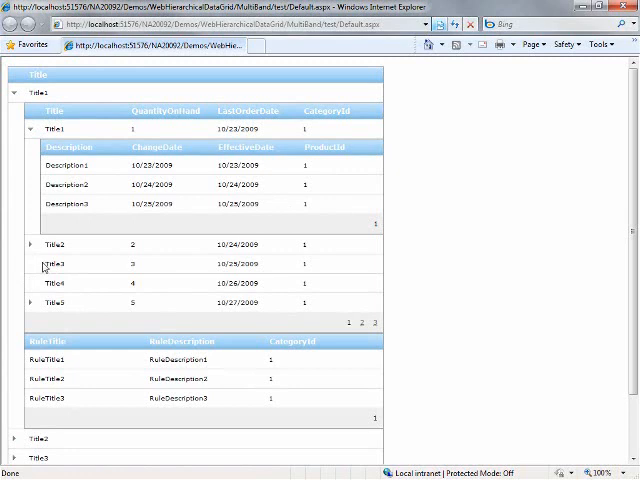
{"action": "mouse_move", "coordinate": [44, 270]}
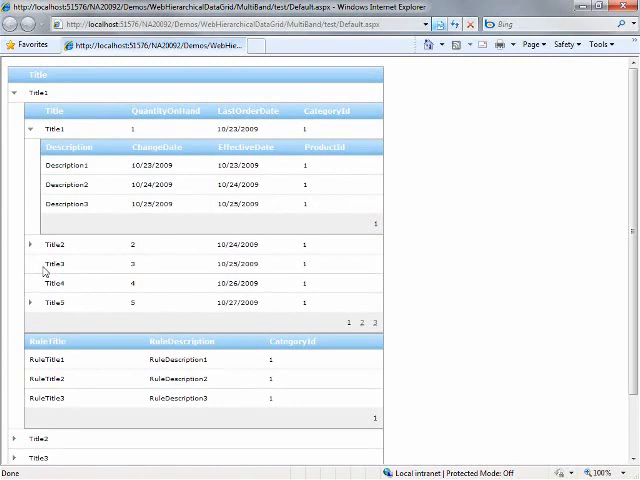
{"action": "mouse_move", "coordinate": [38, 268]}
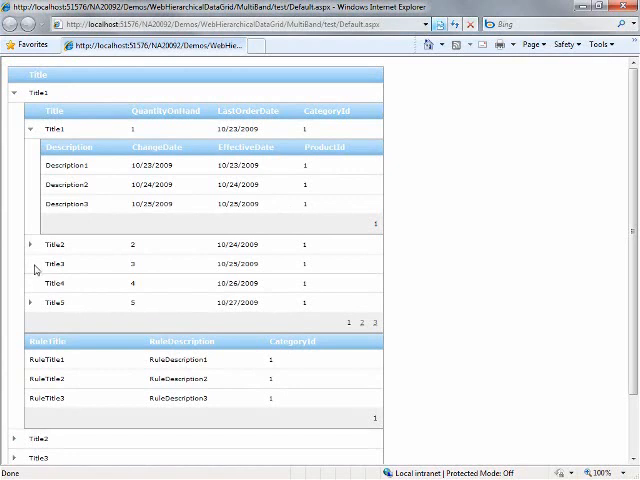
{"action": "scroll", "scroll_direction": "down", "scroll_amount": 3}
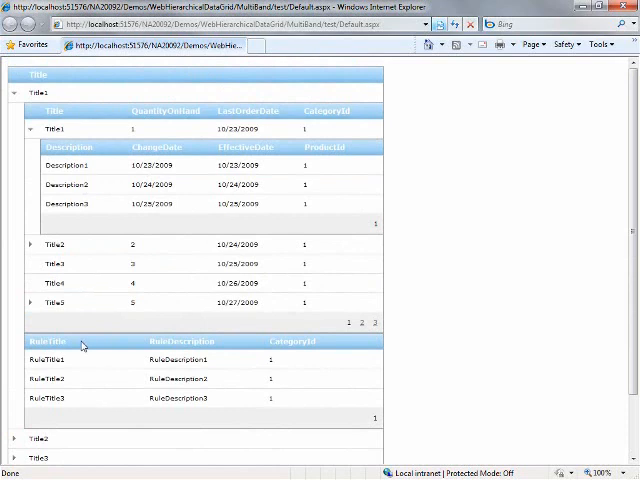
{"action": "mouse_move", "coordinate": [116, 328]}
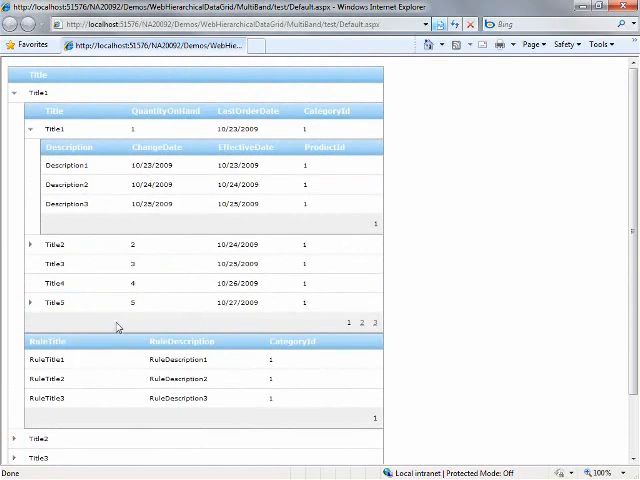
{"action": "scroll", "scroll_direction": "down", "scroll_amount": 3}
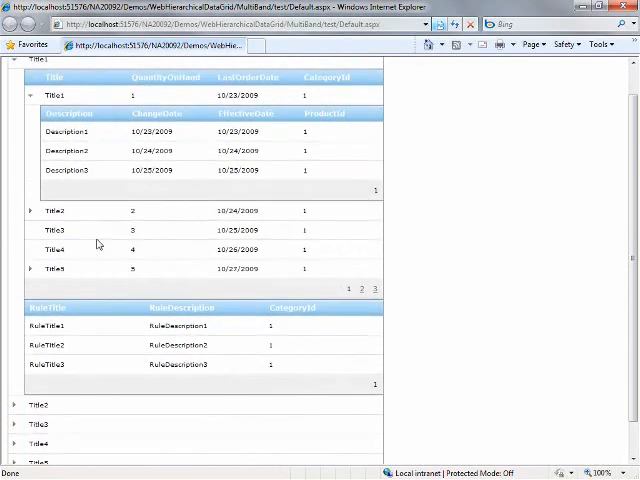
{"action": "scroll", "scroll_direction": "down", "scroll_amount": 3}
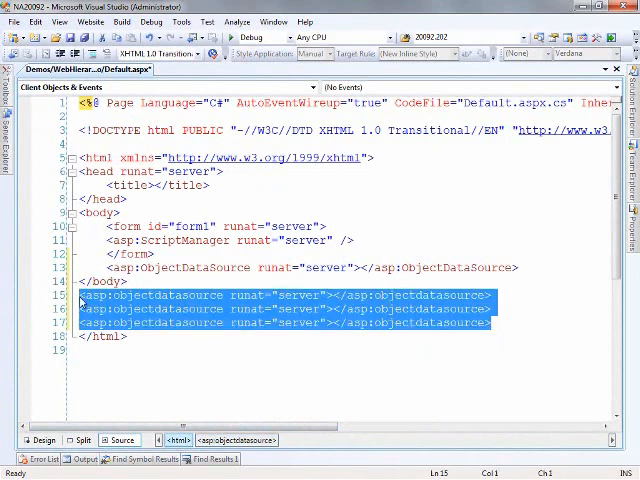
- Clean up the duplicated ObjectDataSource declarations below the form
{"action": "key", "text": "Delete"}
{"action": "type", "text": " /"}
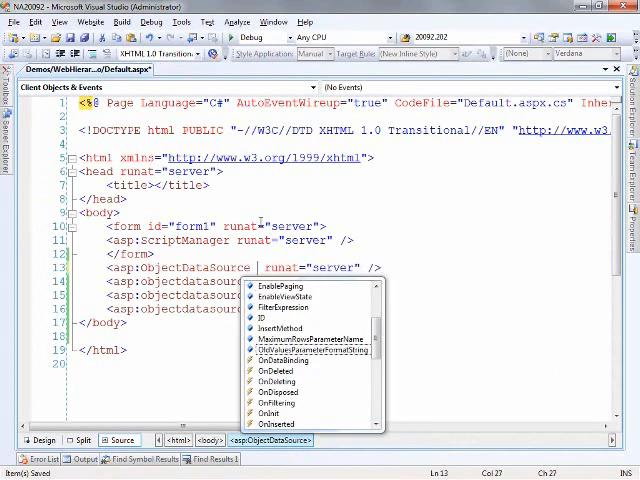
- Give the first ObjectDataSource tags IDs for categories and products
{"action": "type", "text": "id"}
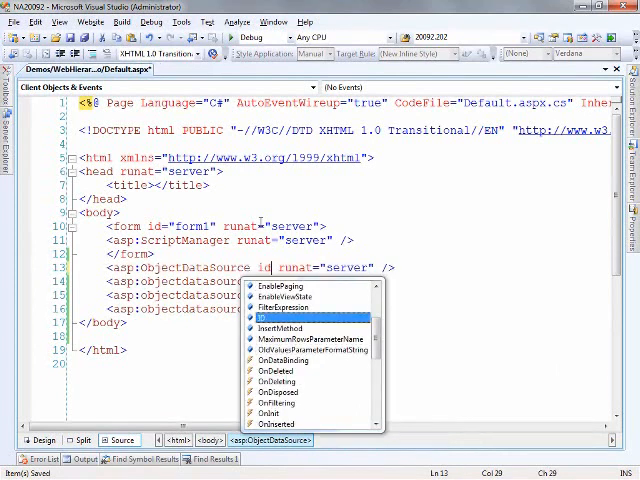
{"action": "type", "text": "ID=\"va"}
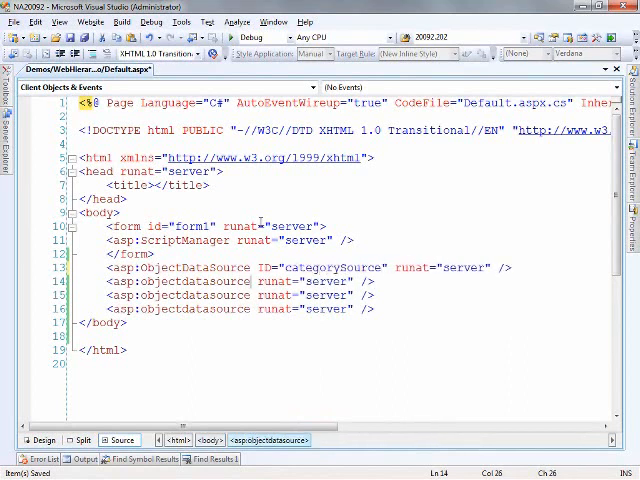
{"action": "type", "text": "ID=\"\""}
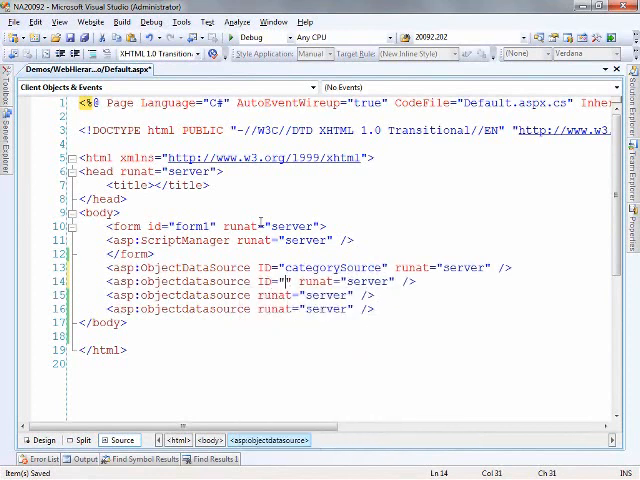
{"action": "type", "text": "productSource"}
{"action": "left_click", "coordinate": [228, 294]}
{"action": "type", "text": "ID "}
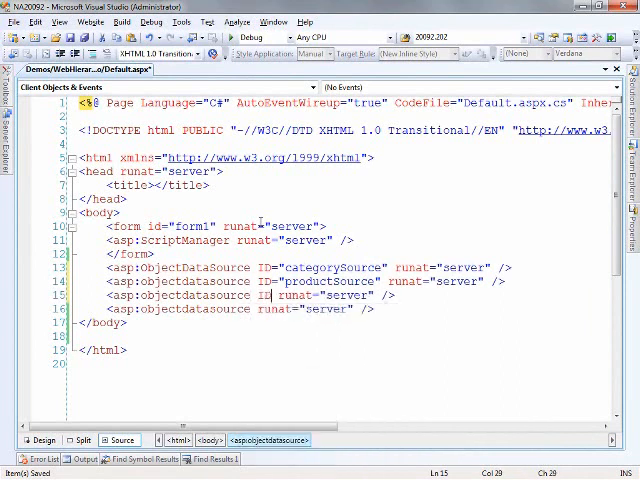
- Name the remaining data sources inventoryRuleSource and productHistorySource
{"action": "type", "text": "inventor\""}
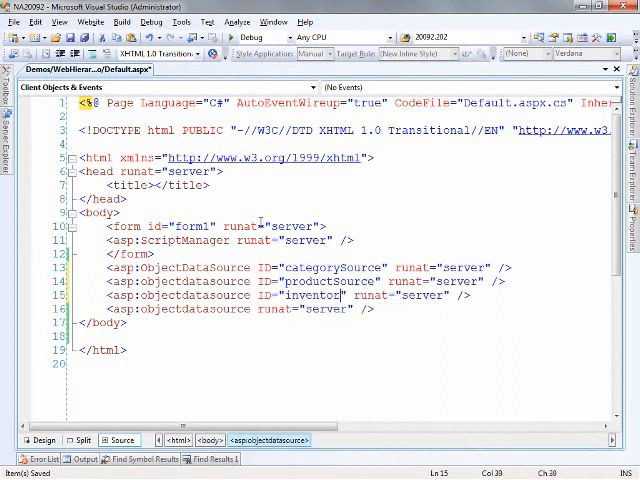
{"action": "type", "text": "Rules"}
{"action": "left_click", "coordinate": [242, 308]}
{"action": "type", "text": "ID=\"\" "}
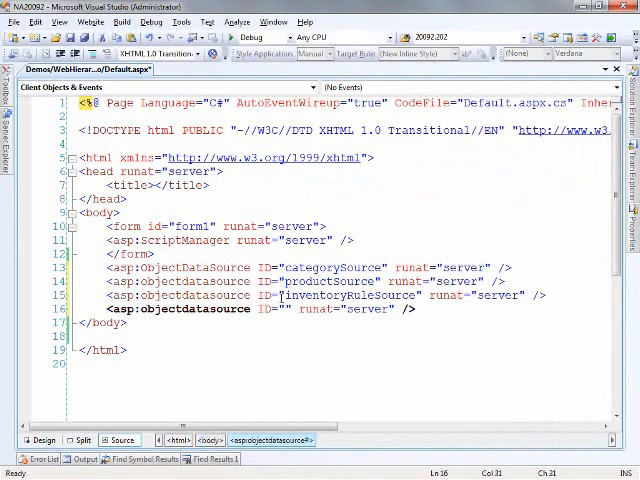
{"action": "type", "text": "producthi"}
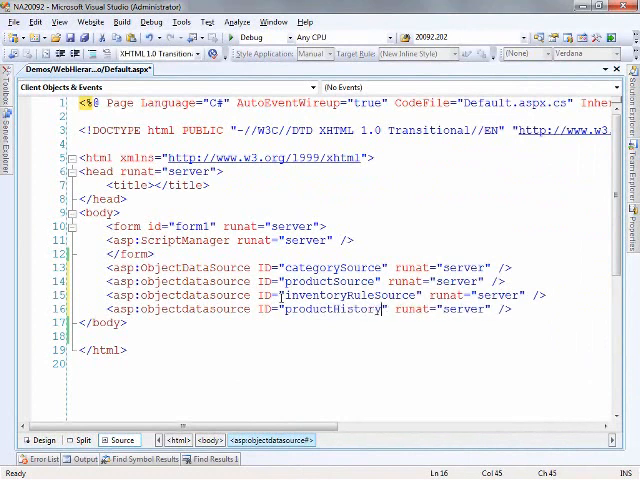
{"action": "type", "text": "Source"}
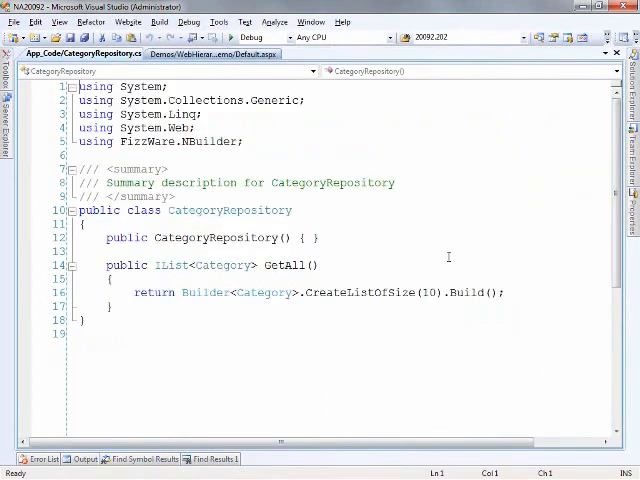
{"action": "mouse_move", "coordinate": [424, 230]}
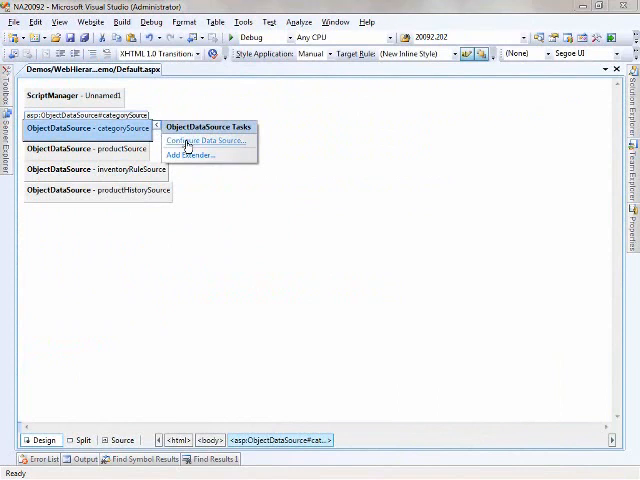
- Configure categorySource with CategoryRepository and productSource with ProductRepository's GetAll method
{"action": "left_click", "coordinate": [206, 140]}
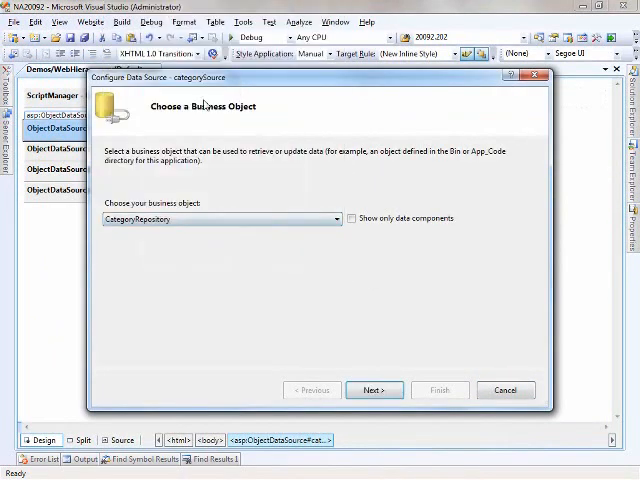
{"action": "left_click", "coordinate": [372, 390]}
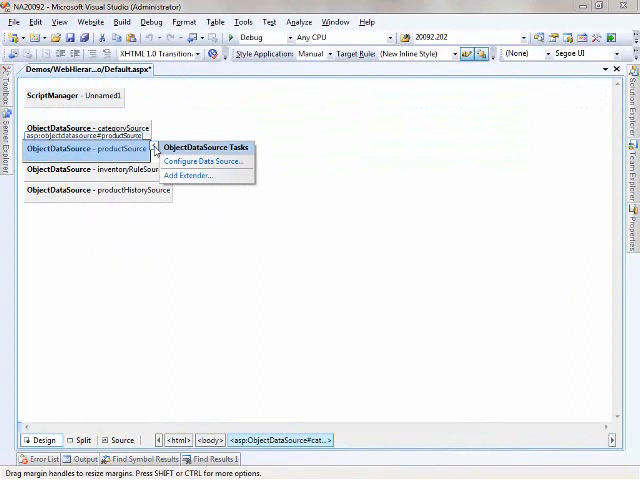
{"action": "left_click", "coordinate": [204, 160]}
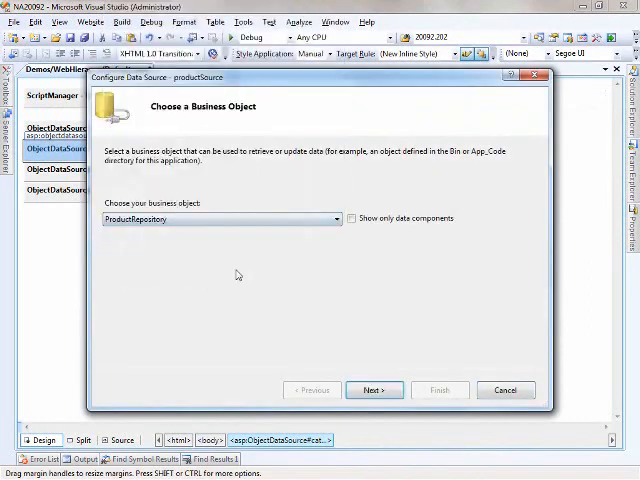
{"action": "left_click", "coordinate": [374, 390]}
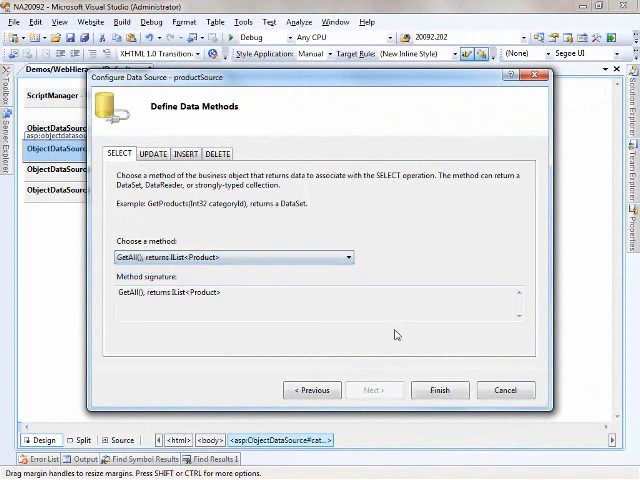
{"action": "left_click", "coordinate": [440, 390]}
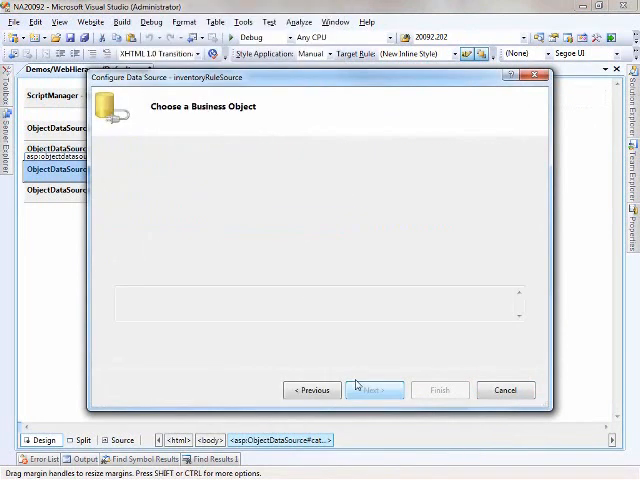
- Configure inventoryRuleSource and begin configuring productHistorySource
{"action": "left_click", "coordinate": [374, 390]}
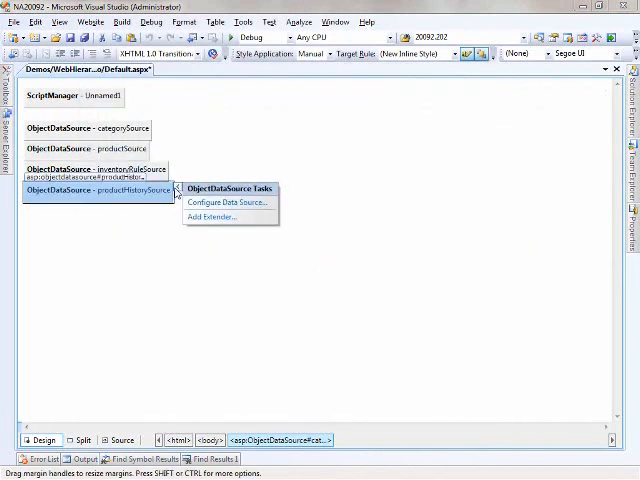
{"action": "left_click", "coordinate": [228, 202]}
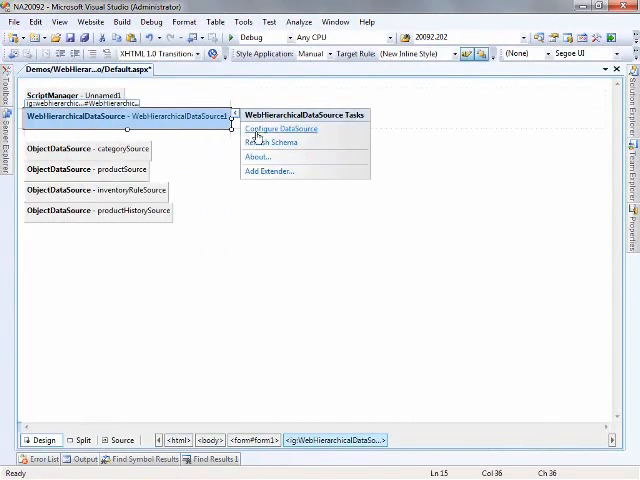
- Add categorySource as root view with productSource child joined on Id to CategoryId
{"action": "left_click", "coordinate": [280, 128]}
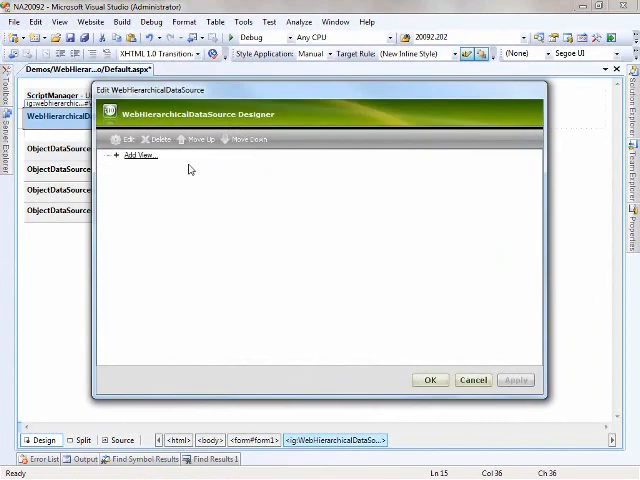
{"action": "left_click", "coordinate": [140, 156]}
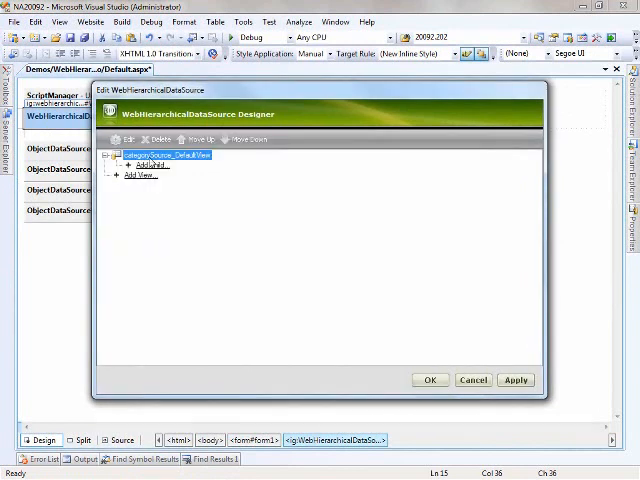
{"action": "left_click", "coordinate": [148, 164]}
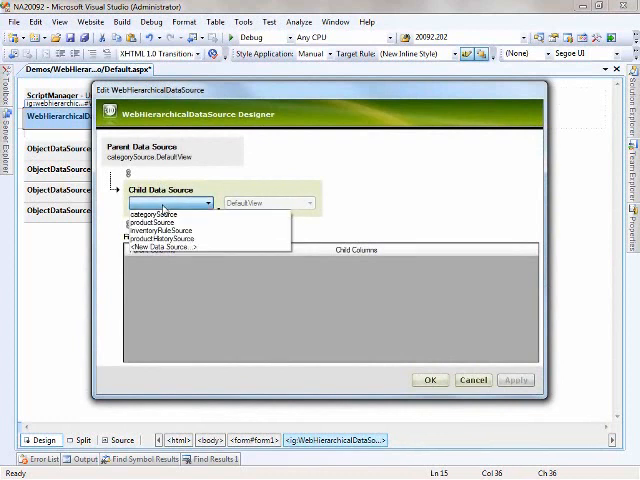
{"action": "left_click", "coordinate": [164, 220]}
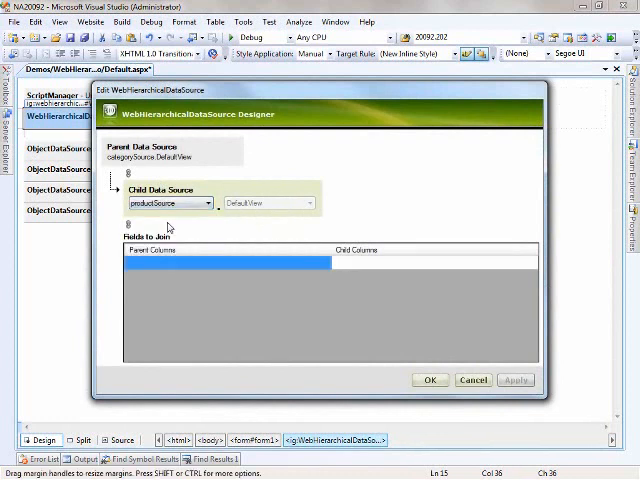
{"action": "left_click", "coordinate": [324, 264]}
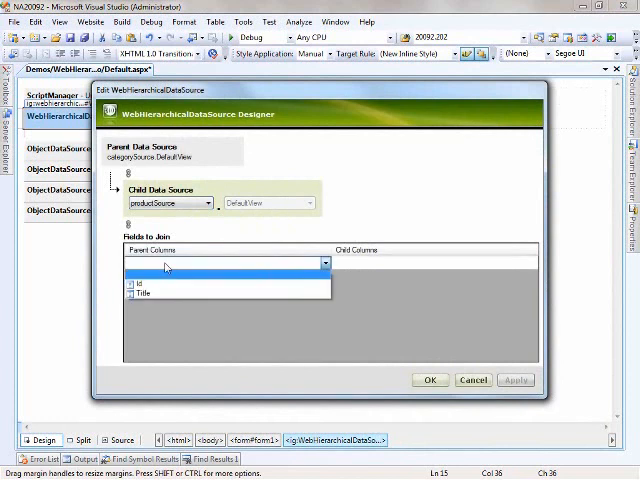
{"action": "left_click", "coordinate": [144, 272]}
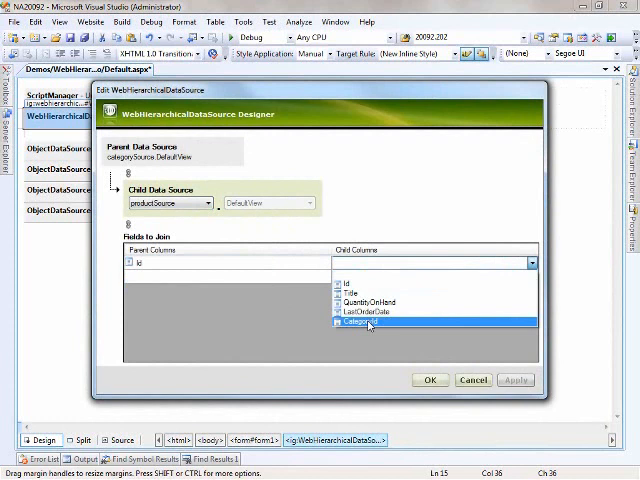
{"action": "left_click", "coordinate": [368, 324]}
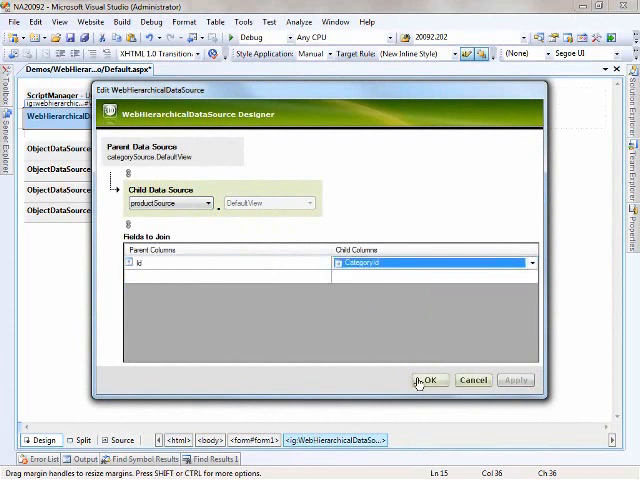
{"action": "left_click", "coordinate": [428, 380]}
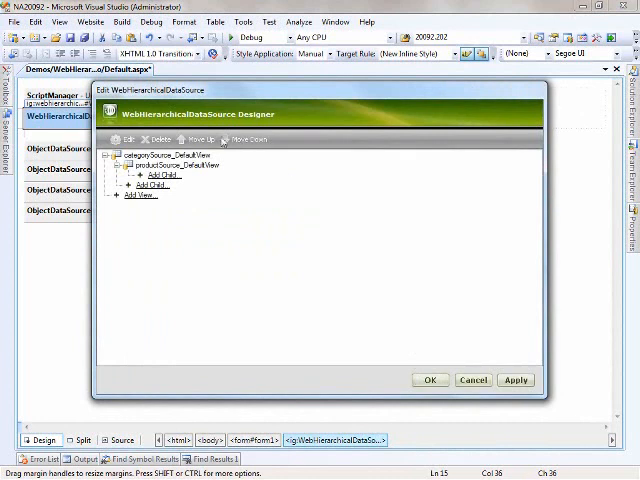
- Add productHistorySource under products, joined from product Id to the history product key
{"action": "left_click", "coordinate": [156, 176]}
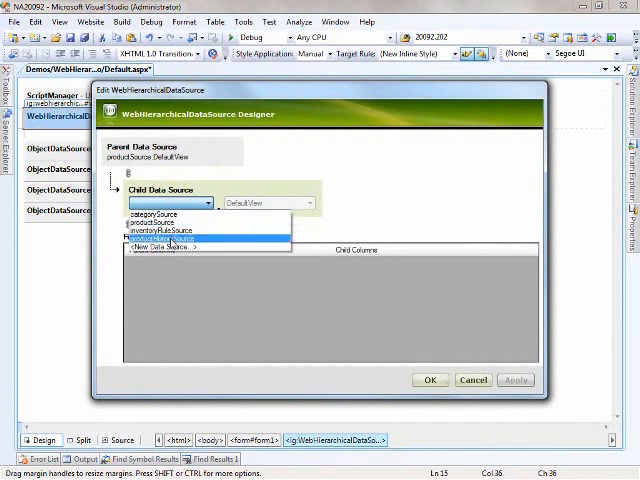
{"action": "left_click", "coordinate": [190, 236]}
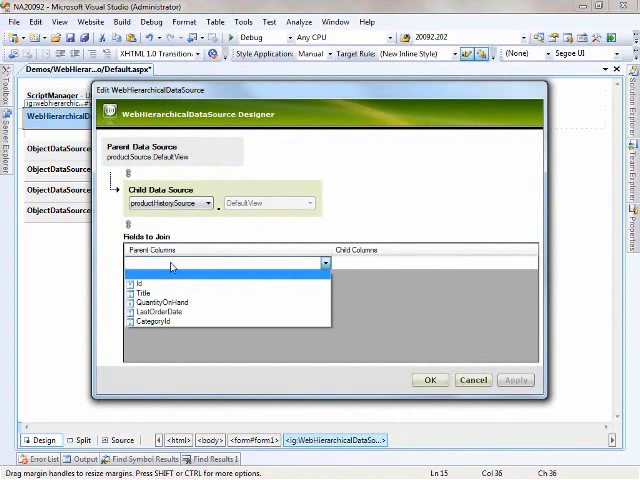
{"action": "left_click", "coordinate": [144, 284]}
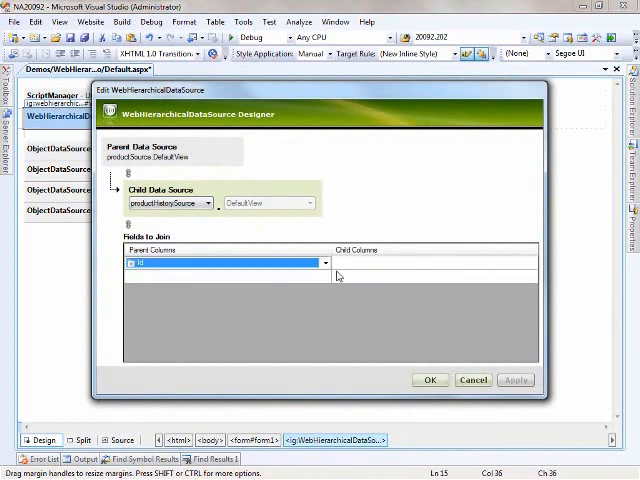
{"action": "left_click", "coordinate": [532, 264]}
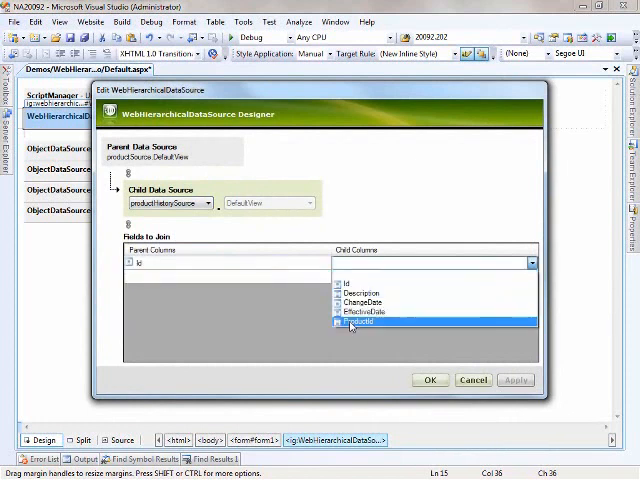
{"action": "left_click", "coordinate": [368, 322]}
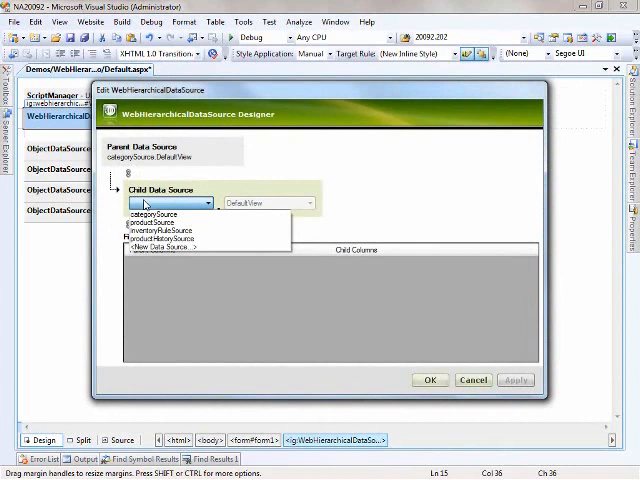
- Add inventoryRuleSource under categories, joined on Id to CategoryId
{"action": "left_click", "coordinate": [160, 240]}
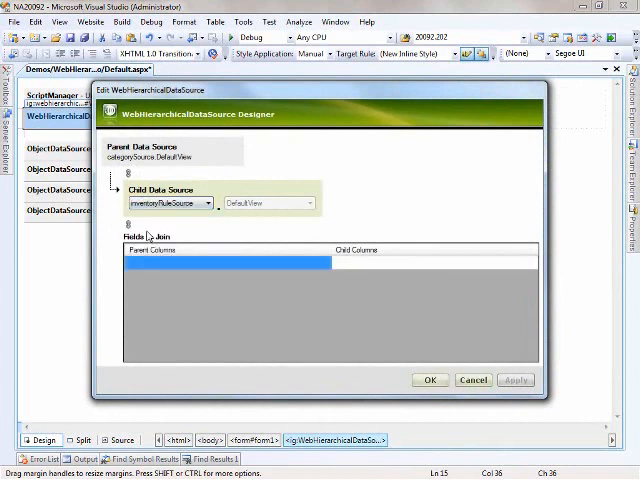
{"action": "left_click", "coordinate": [324, 264]}
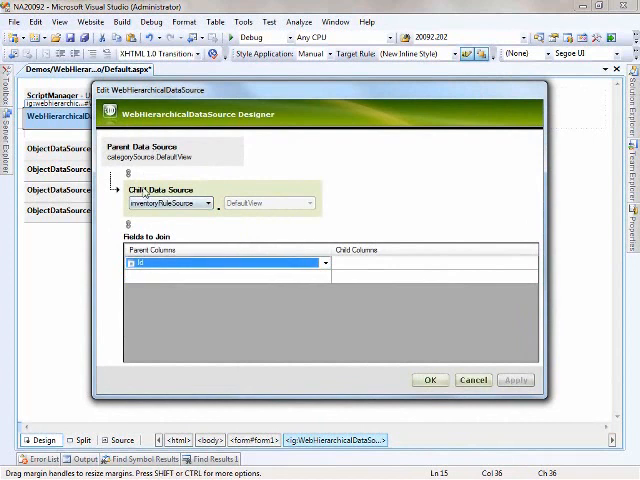
{"action": "left_click", "coordinate": [532, 264]}
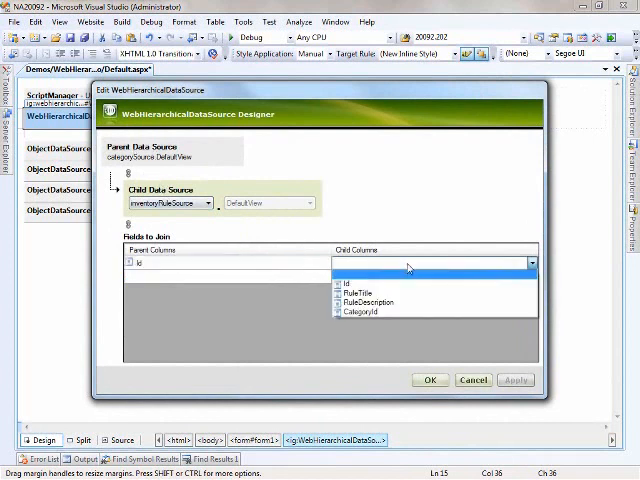
{"action": "left_click", "coordinate": [368, 312]}
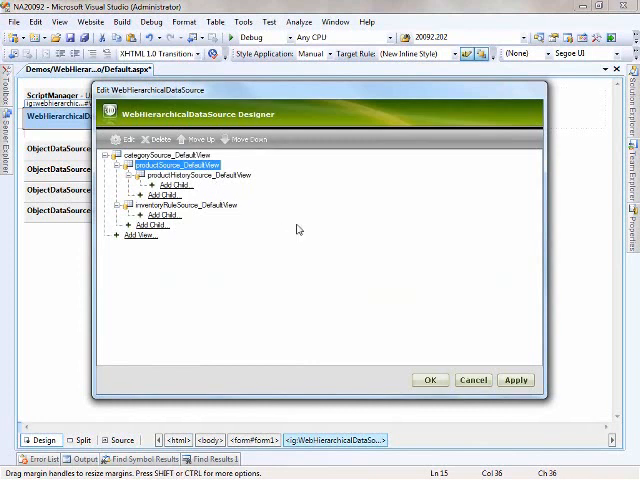
- Save the hierarchical data source setup and set its ID to whds
{"action": "left_click", "coordinate": [428, 380]}
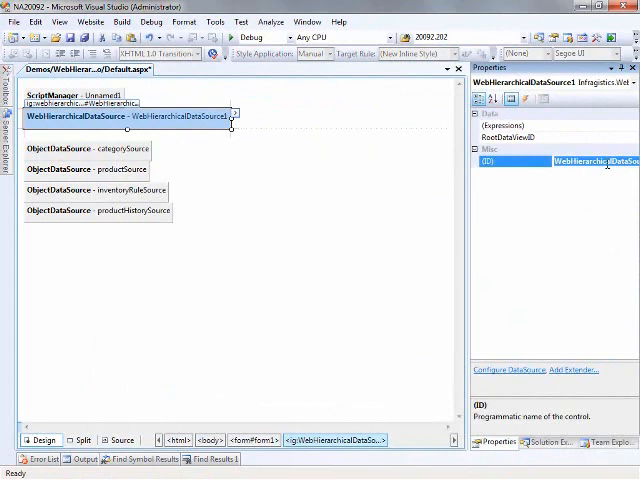
{"action": "type", "text": "whds"}
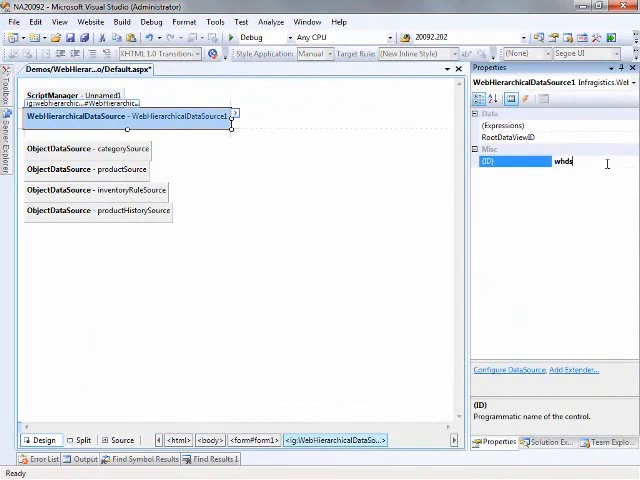
{"action": "type", "text": "whds"}
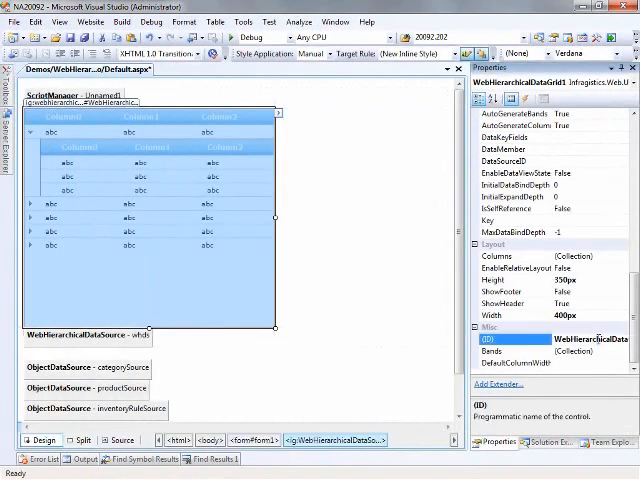
- Name the grid whg, bind it to whds and confirm refreshing its bands and columns
{"action": "type", "text": "w"}
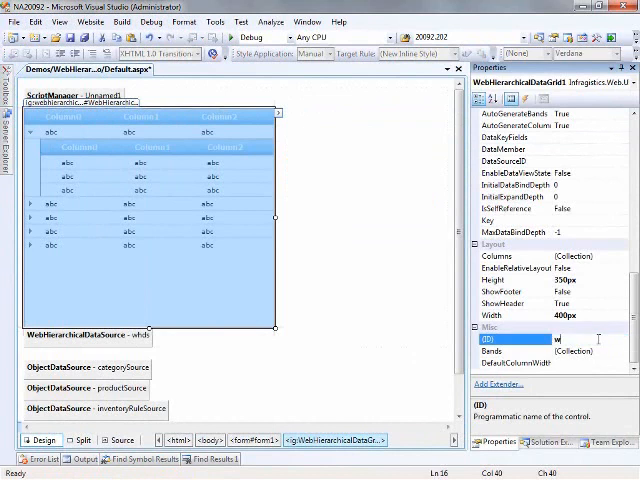
{"action": "type", "text": "hg"}
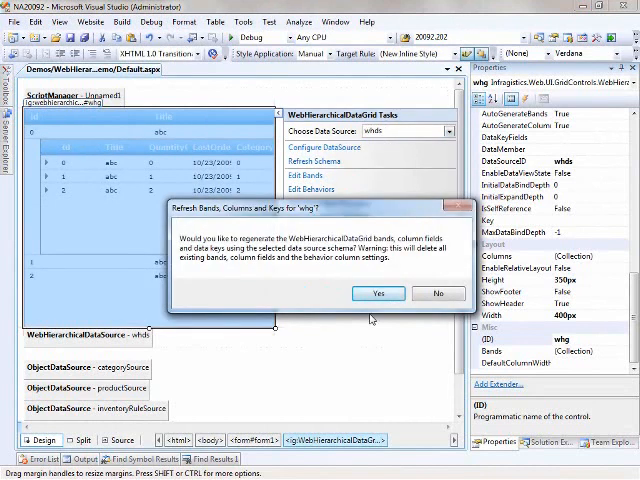
{"action": "left_click", "coordinate": [378, 292]}
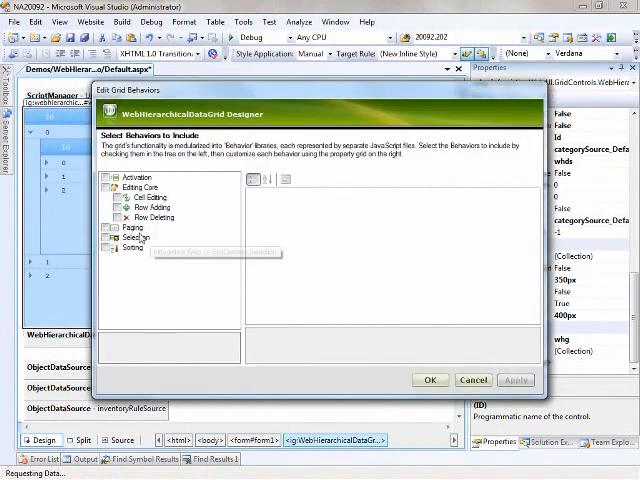
- Enable the Paging behavior with EnableInheritance set to True and apply it
{"action": "left_click", "coordinate": [130, 228]}
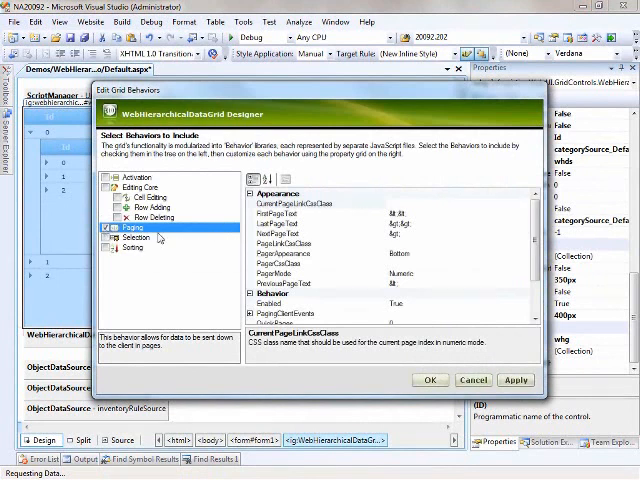
{"action": "scroll", "scroll_direction": "down", "scroll_amount": 3}
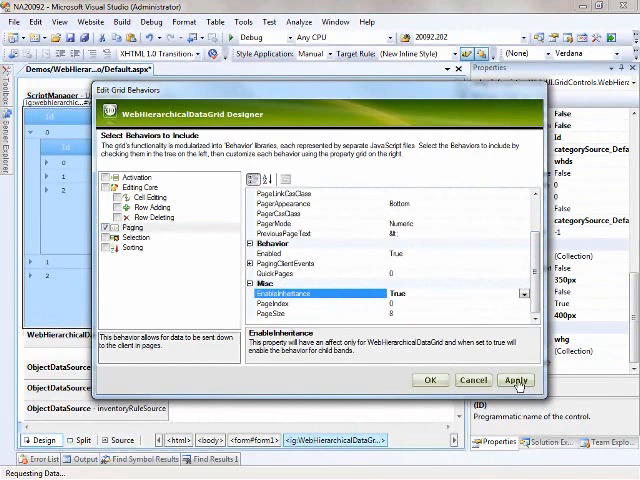
{"action": "left_click", "coordinate": [516, 380]}
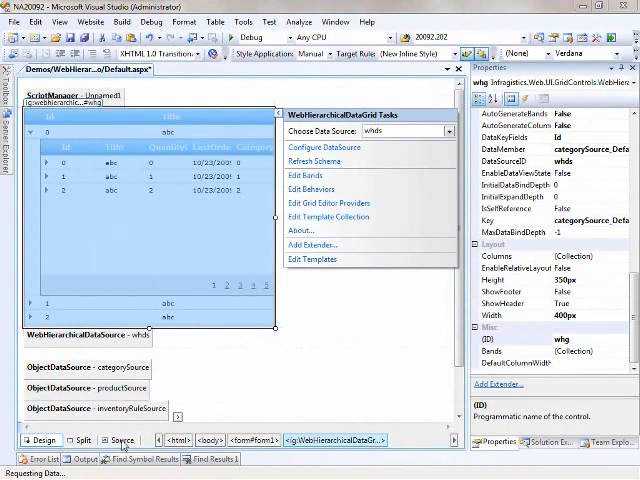
{"action": "left_click", "coordinate": [124, 440]}
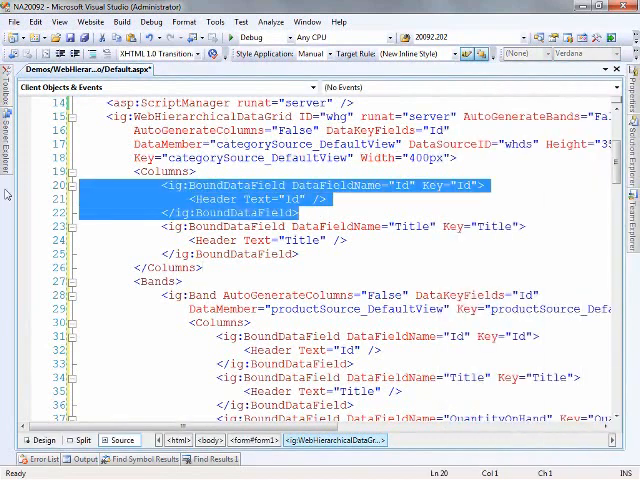
{"action": "scroll", "scroll_direction": "down", "scroll_amount": 3}
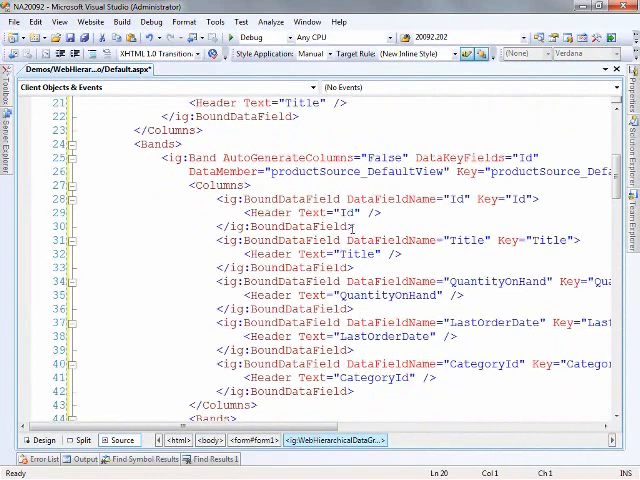
{"action": "scroll", "scroll_direction": "down", "scroll_amount": 3}
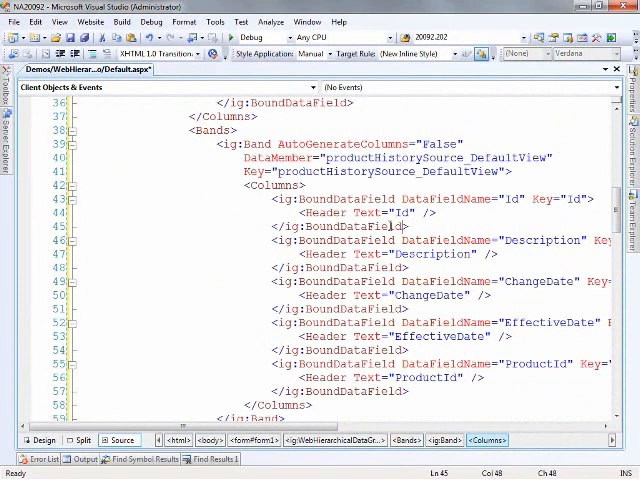
{"action": "scroll", "scroll_direction": "down", "scroll_amount": 3}
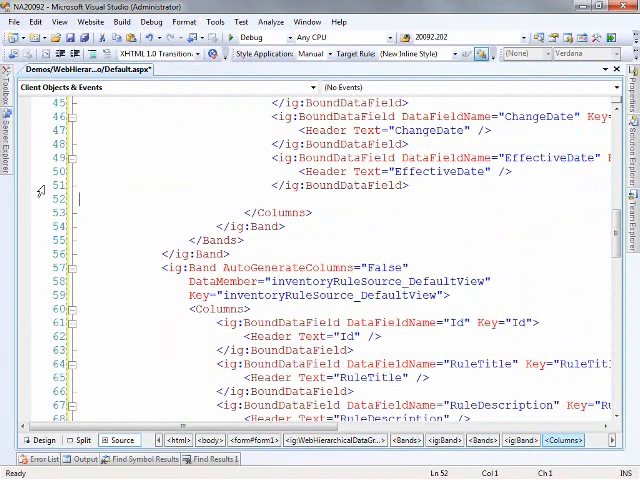
{"action": "scroll", "scroll_direction": "down", "scroll_amount": 3}
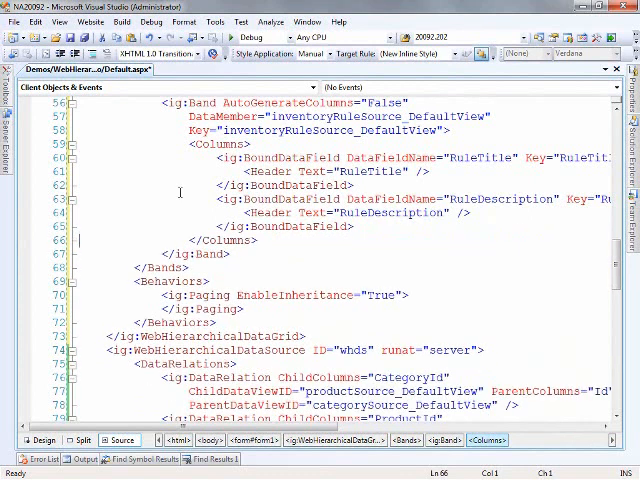
{"action": "scroll", "scroll_direction": "down", "scroll_amount": 3}
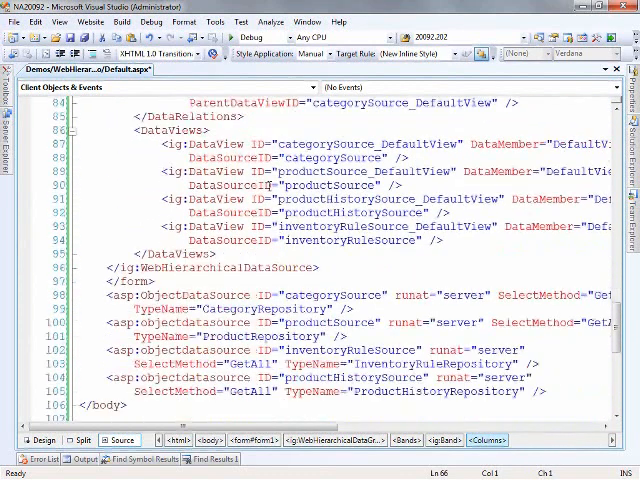
{"action": "scroll", "scroll_direction": "up", "scroll_amount": 3}
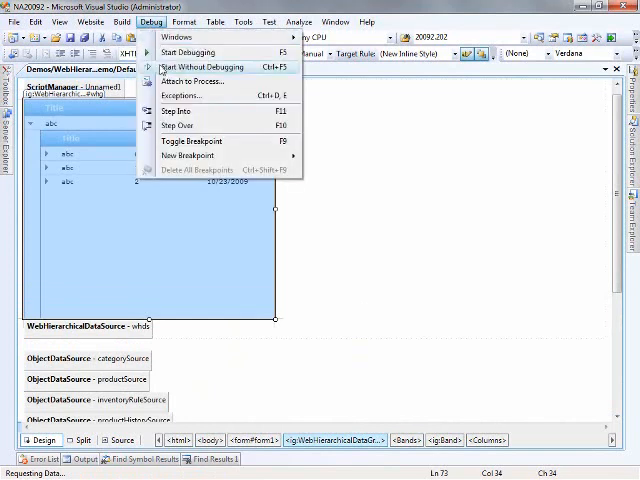
- Run the page, page the category grid forward and back, and expand the first row
{"action": "left_click", "coordinate": [202, 68]}
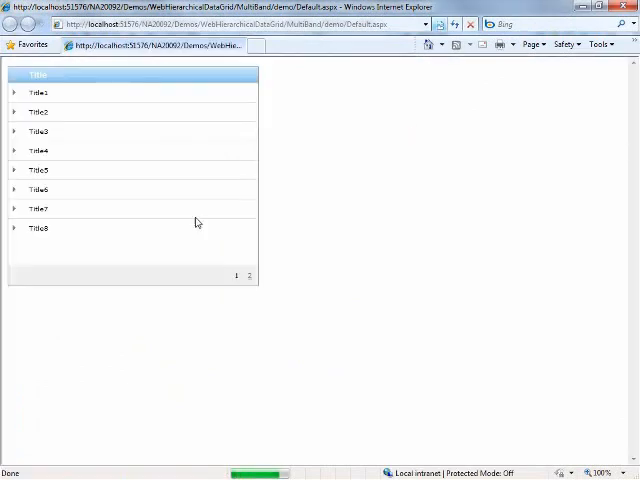
{"action": "left_click", "coordinate": [248, 276]}
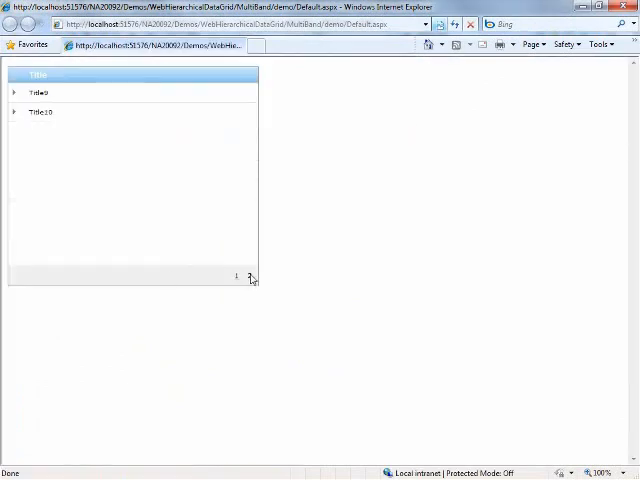
{"action": "left_click", "coordinate": [236, 276]}
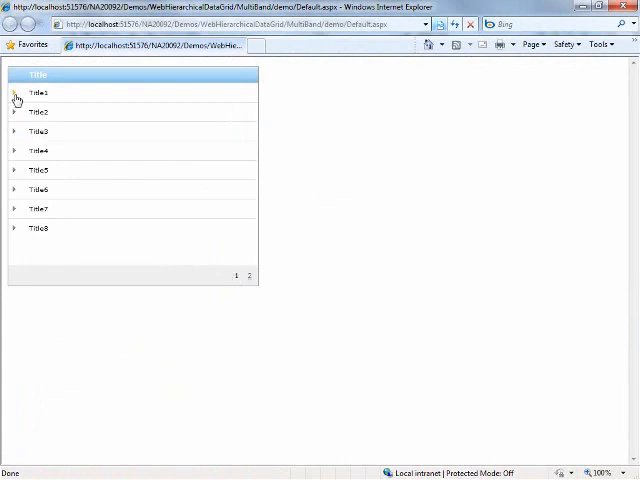
{"action": "left_click", "coordinate": [16, 92]}
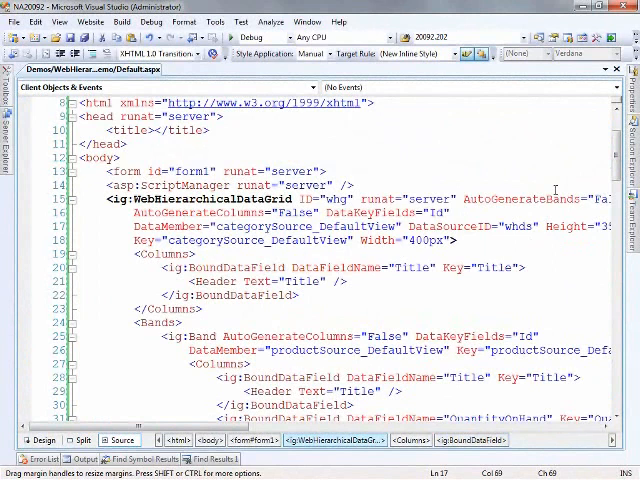
- Review the grid markup in Source view before running the page again
{"action": "scroll", "scroll_direction": "right", "scroll_amount": 3}
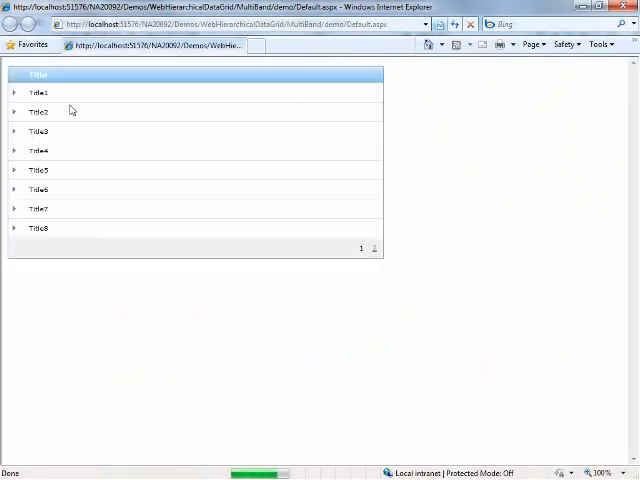
- Expand category Title1 to show its products and inventory rules, and page the products list
{"action": "left_click", "coordinate": [16, 92]}
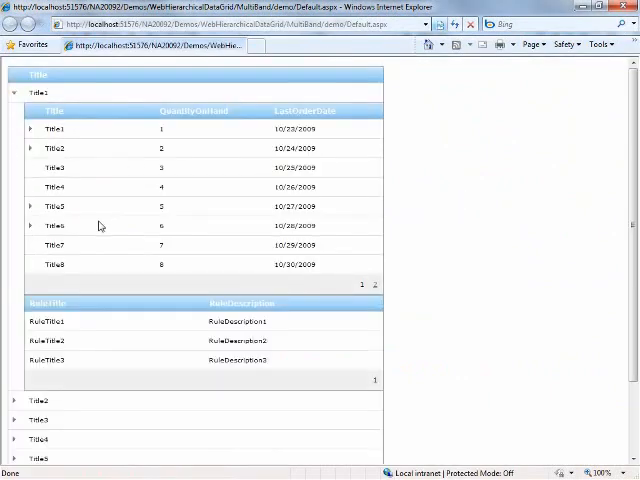
{"action": "mouse_move", "coordinate": [112, 136]}
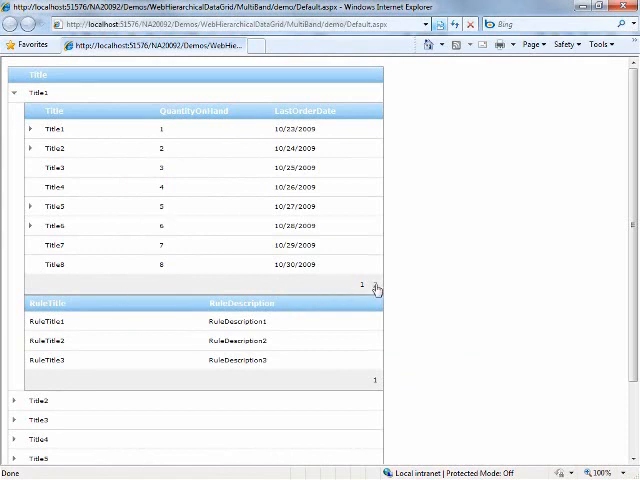
{"action": "left_click", "coordinate": [376, 284]}
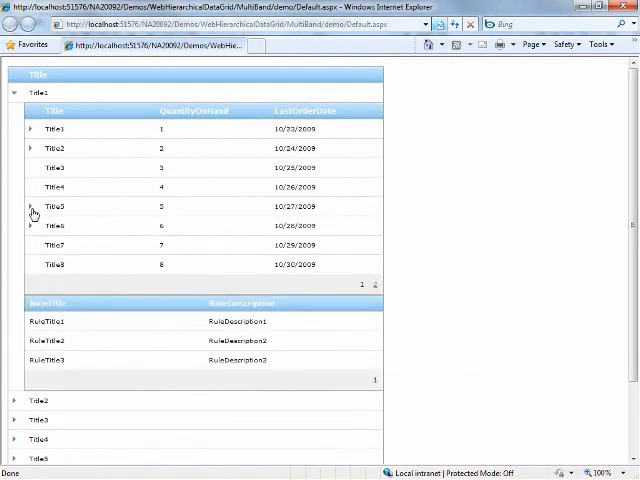
- Expand product Title5 under Title1 to reveal its change history records
{"action": "left_click", "coordinate": [32, 206]}
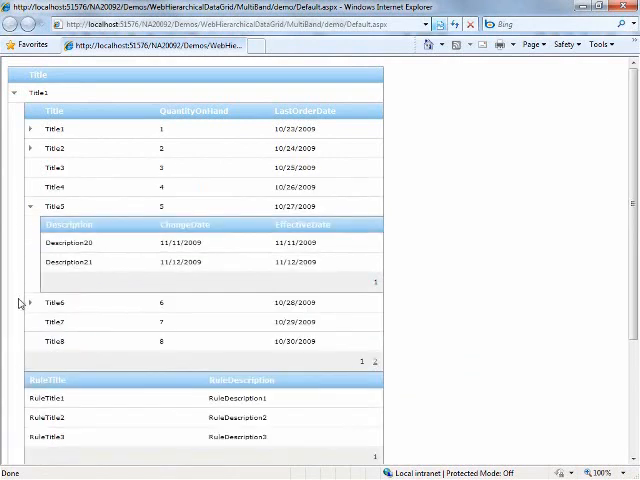
{"action": "scroll", "scroll_direction": "down", "scroll_amount": 3}
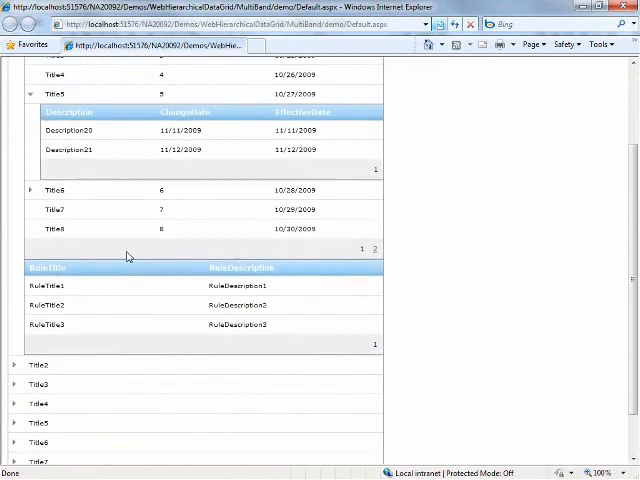